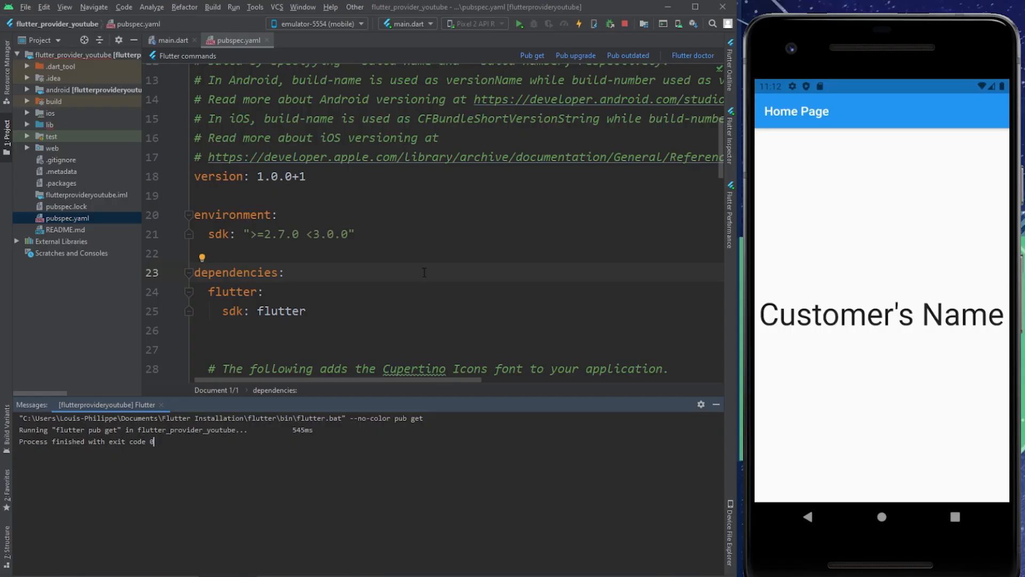
Step: Add 'provider: ^5.0.0' under dependencies in pubspec.yaml and run Pub get
click(304, 311)
text(provider: ^5.0.0)
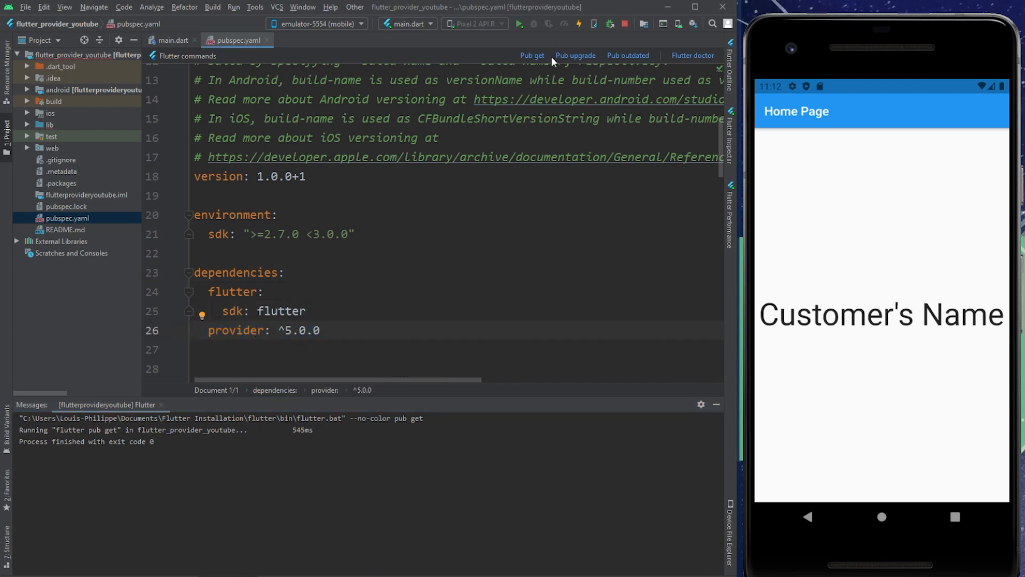
mouse_move(532, 54)
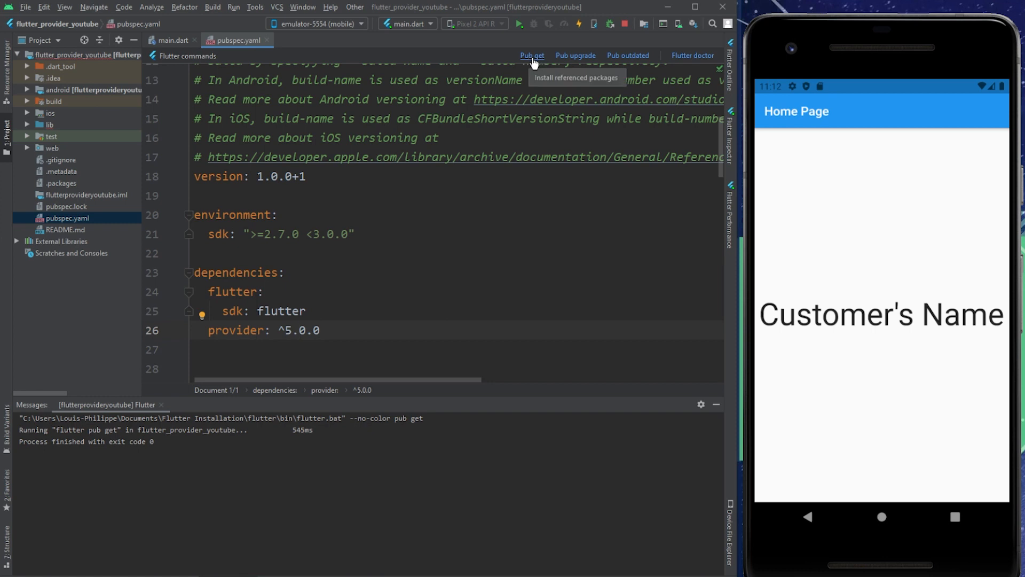
click(532, 55)
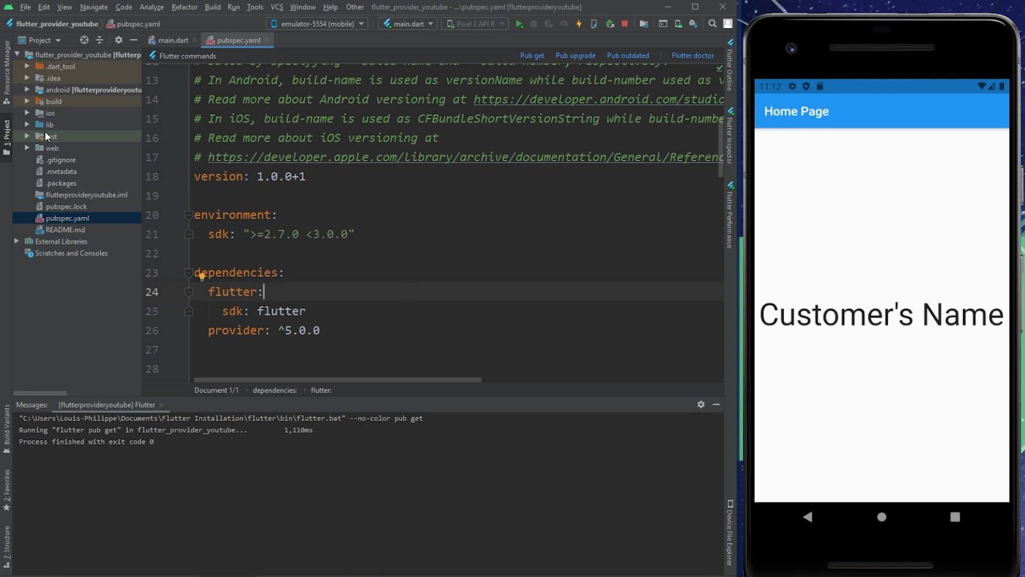
click(171, 41)
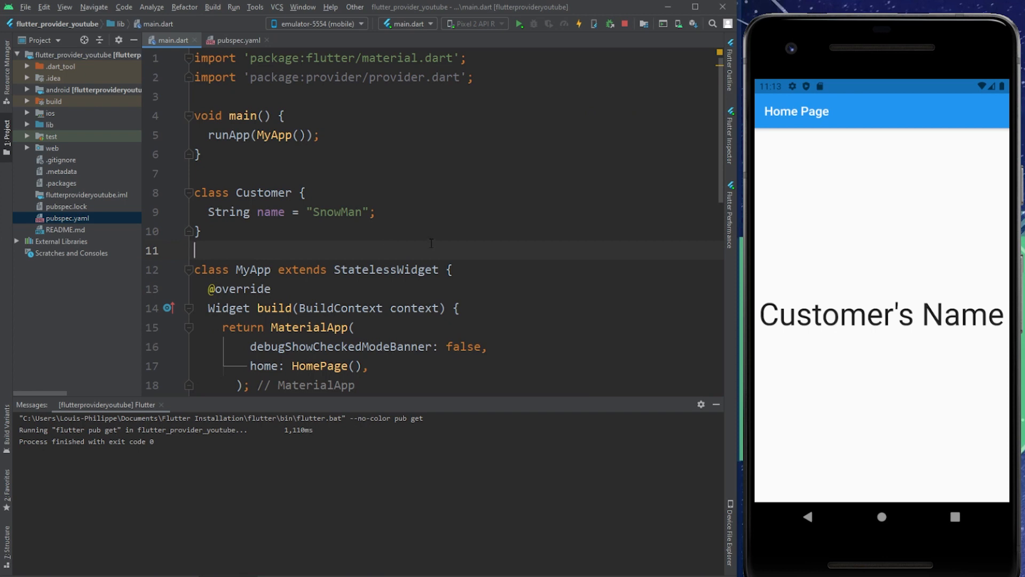
Step: Wrap MaterialApp in a Provider with 'create: (_) => Customer(),' referencing the Customer class
scroll(down, 3)
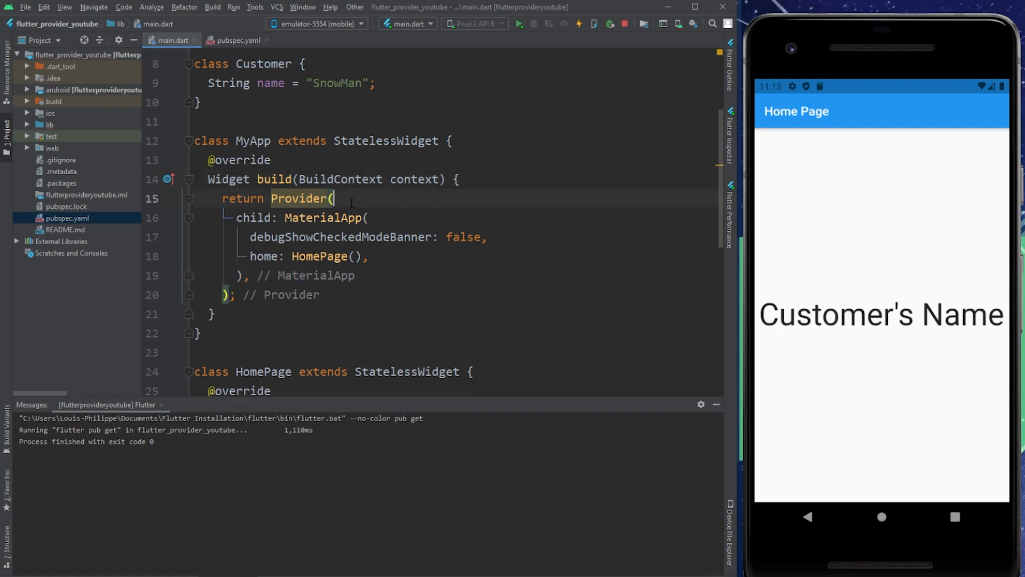
text(create: (_) => Customer(),)
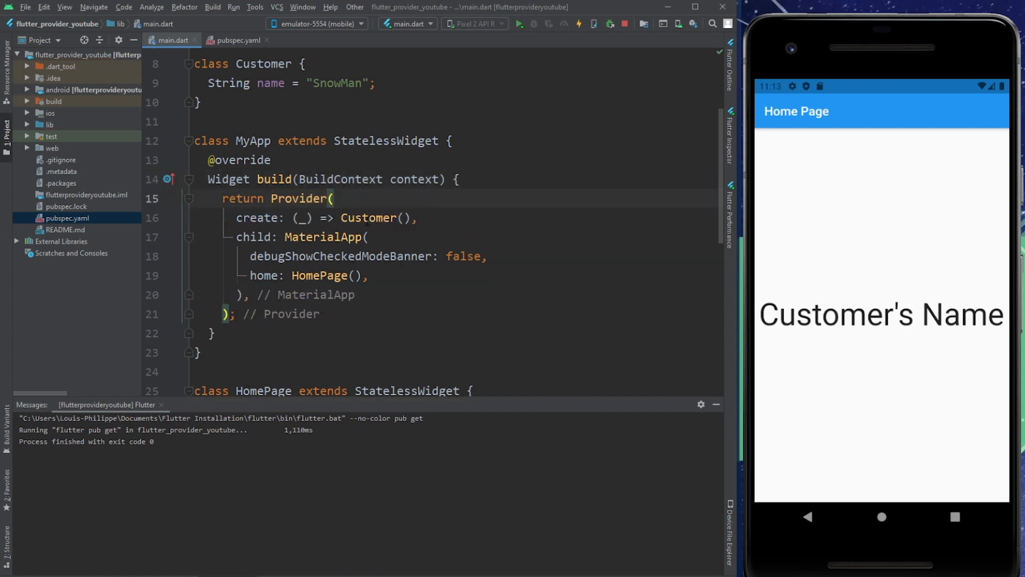
scroll(up, 3)
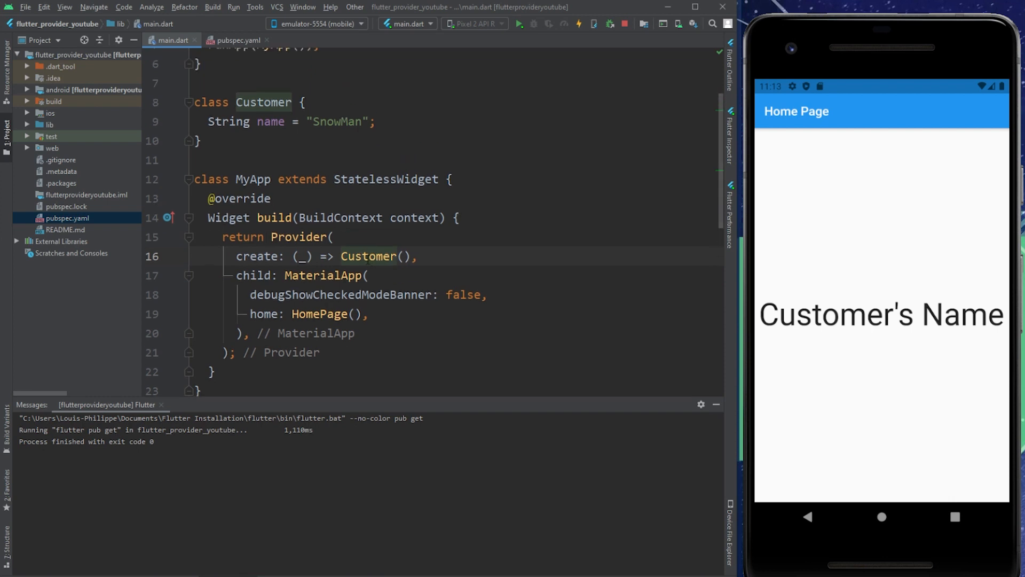
scroll(up, 3)
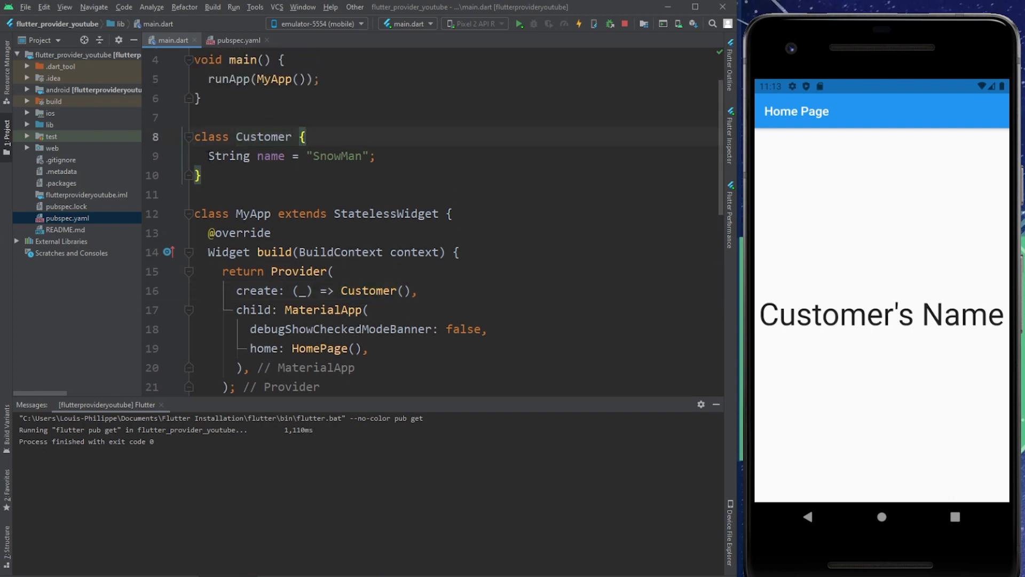
double_click(325, 156)
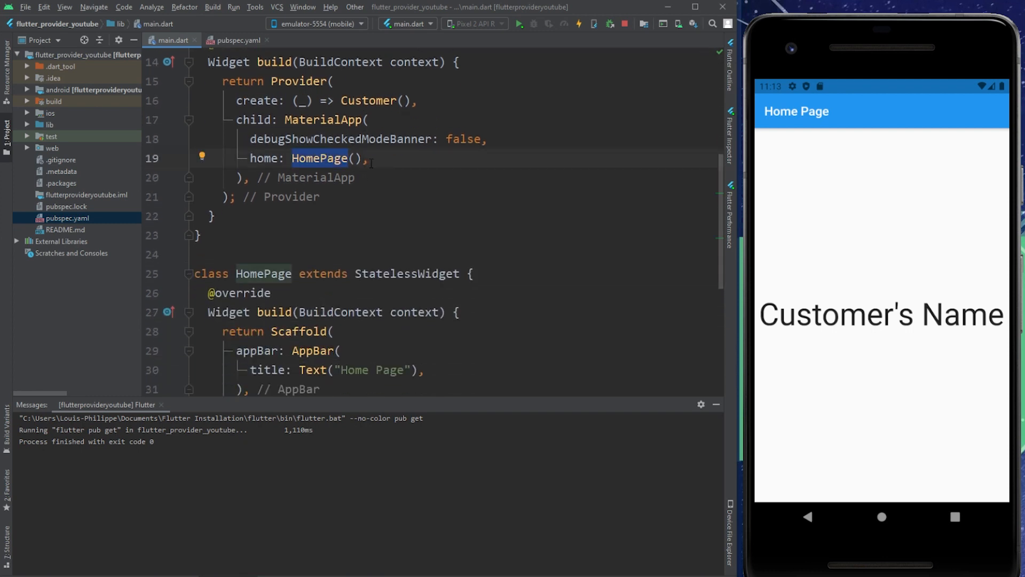
Step: Review the Provider wrapping with MaterialApp as its child in MyApp's build
scroll(down, 3)
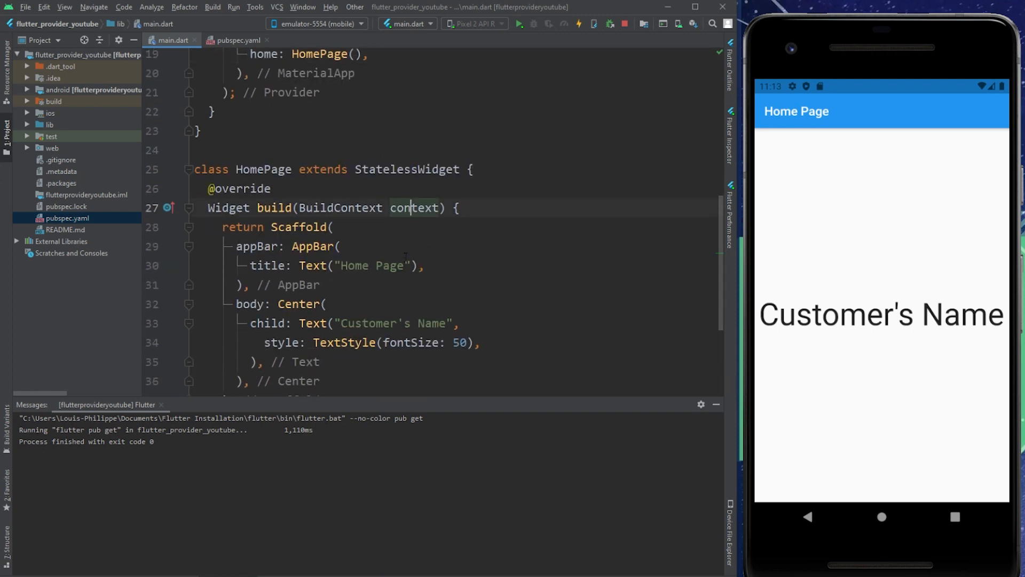
scroll(down, 3)
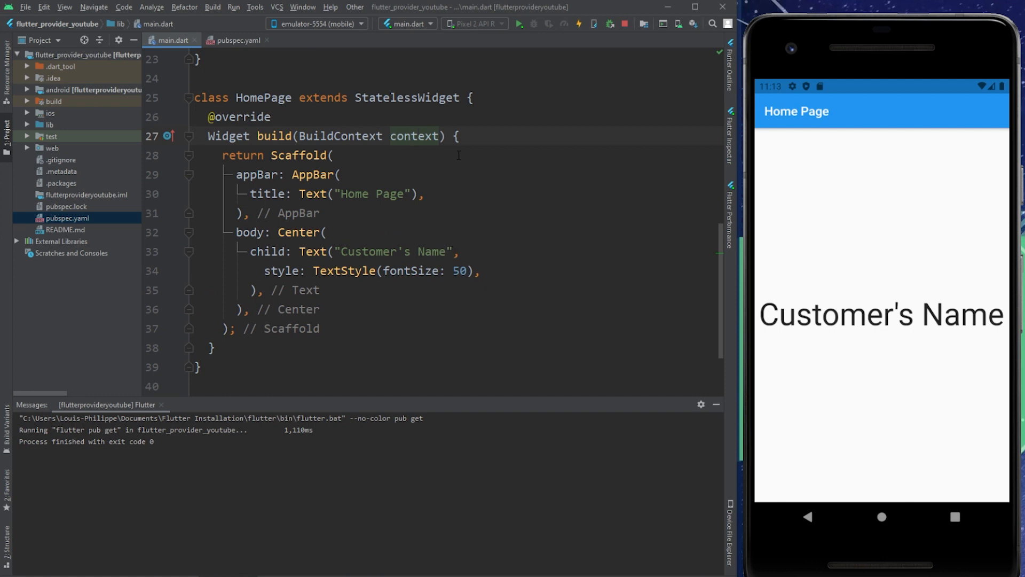
scroll(up, 3)
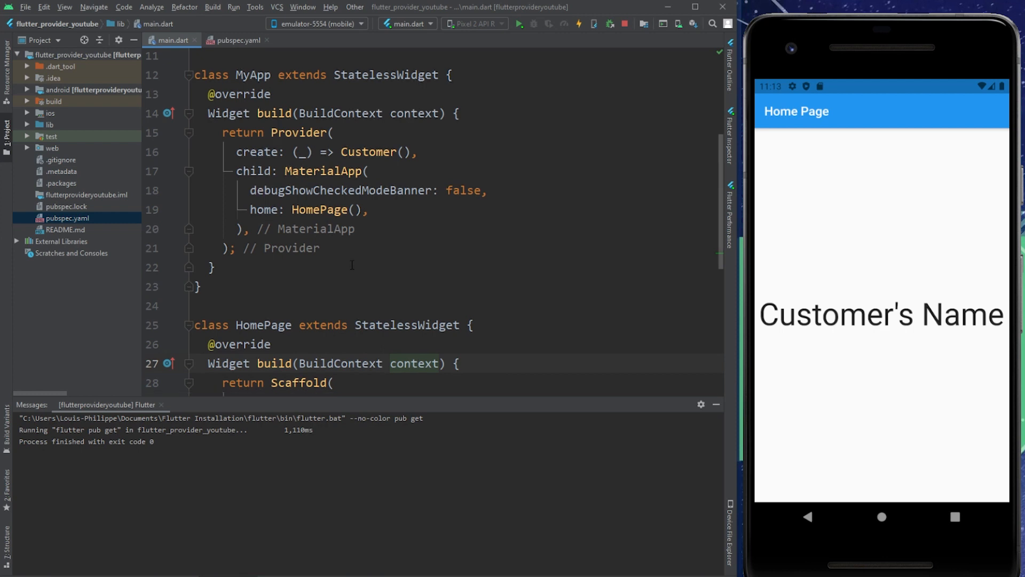
scroll(down, 3)
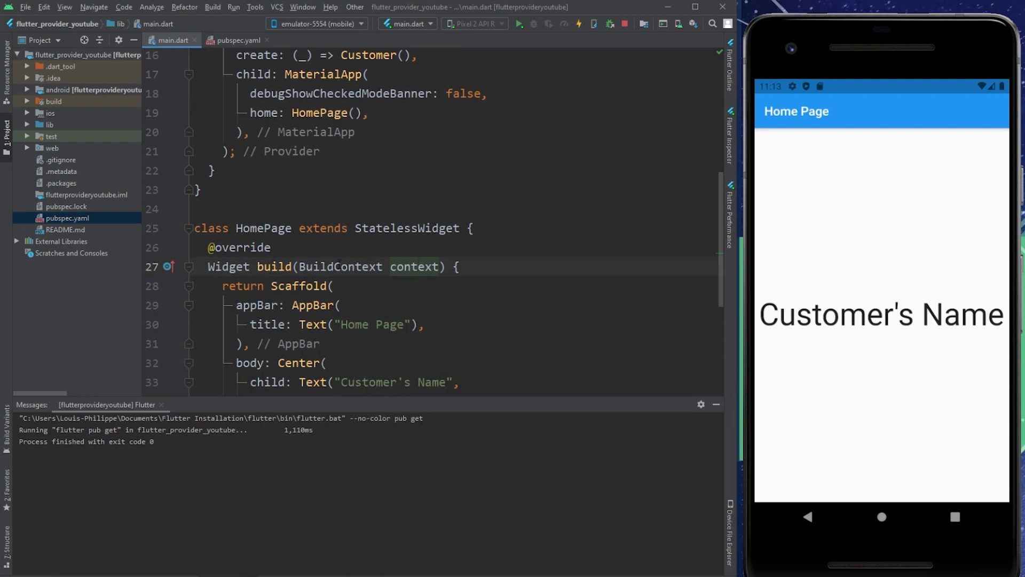
Step: Get 'final customer = Provider.of<Customer>(context);' in HomePage and show customer.name in the Text
text(final customer = Provider.of<Customer>(context);)
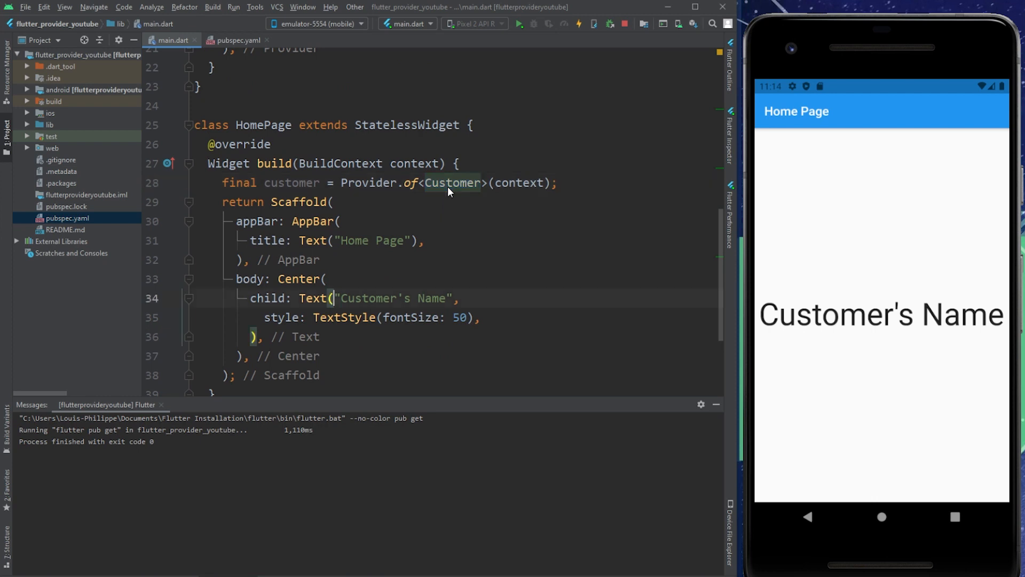
text(customer.name,)
text(//)
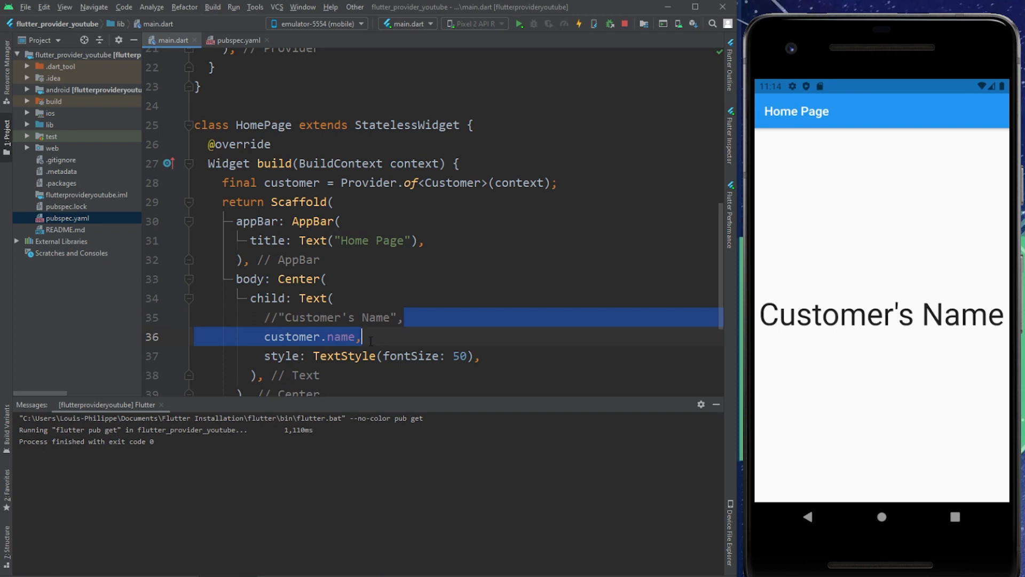
double_click(291, 336)
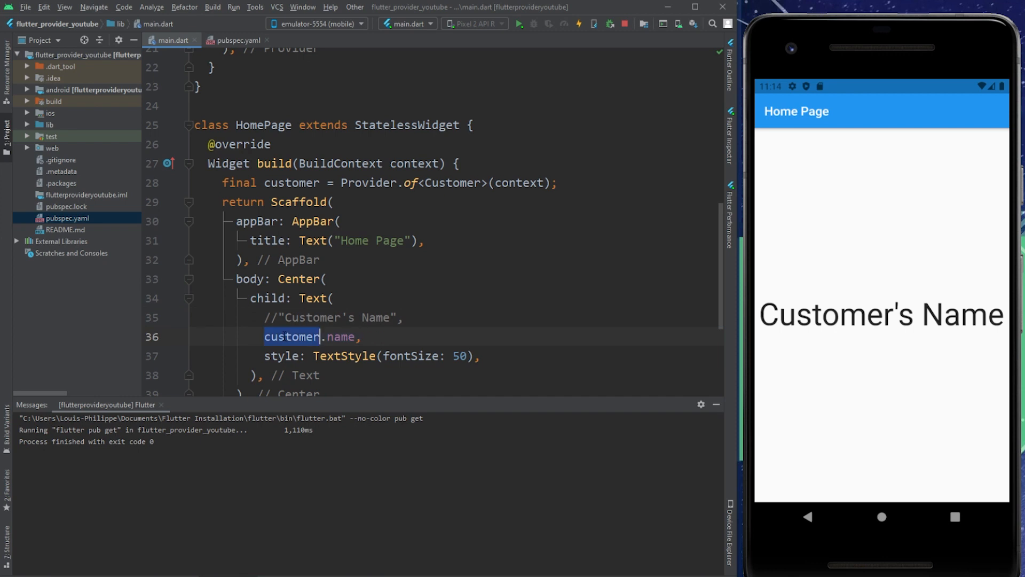
scroll(up, 3)
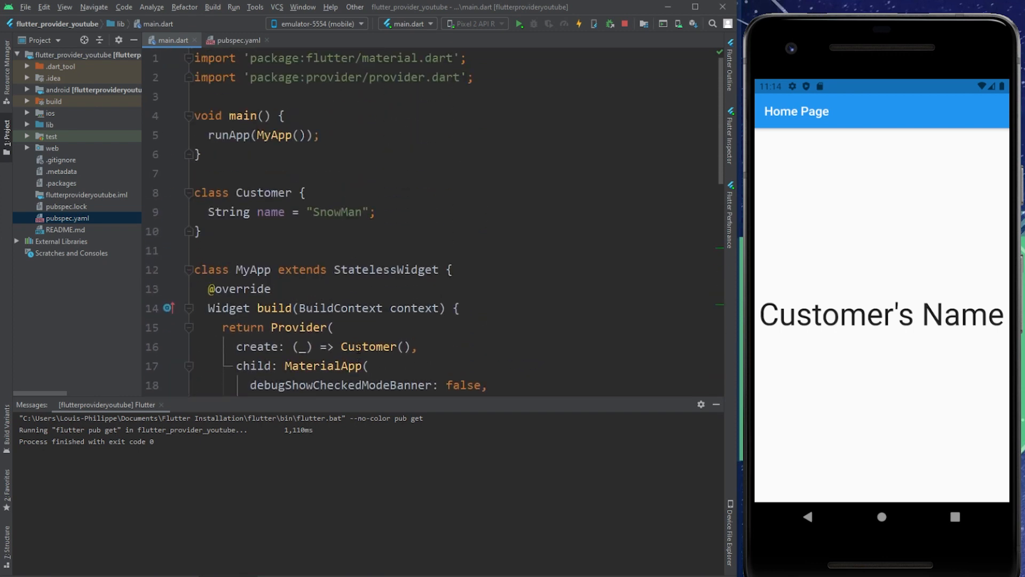
double_click(263, 192)
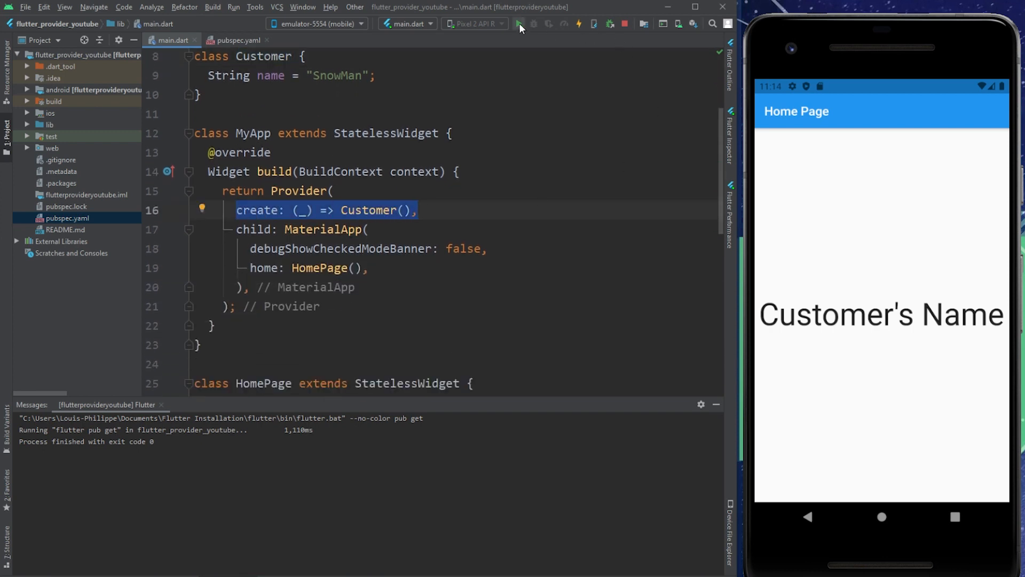
Step: Hot reload the app so the emulator home page shows 'SnowMan'
click(519, 23)
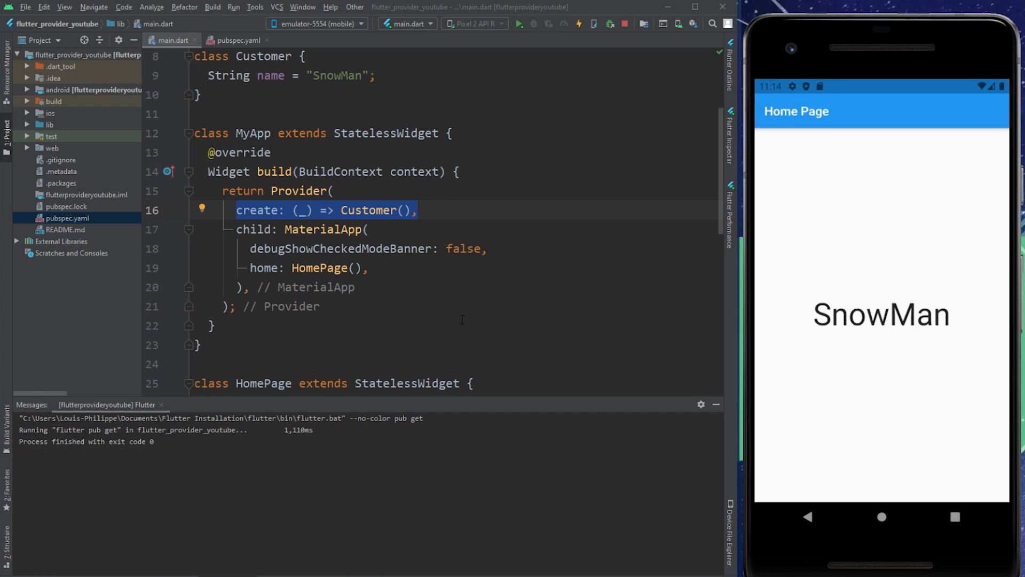
scroll(down, 3)
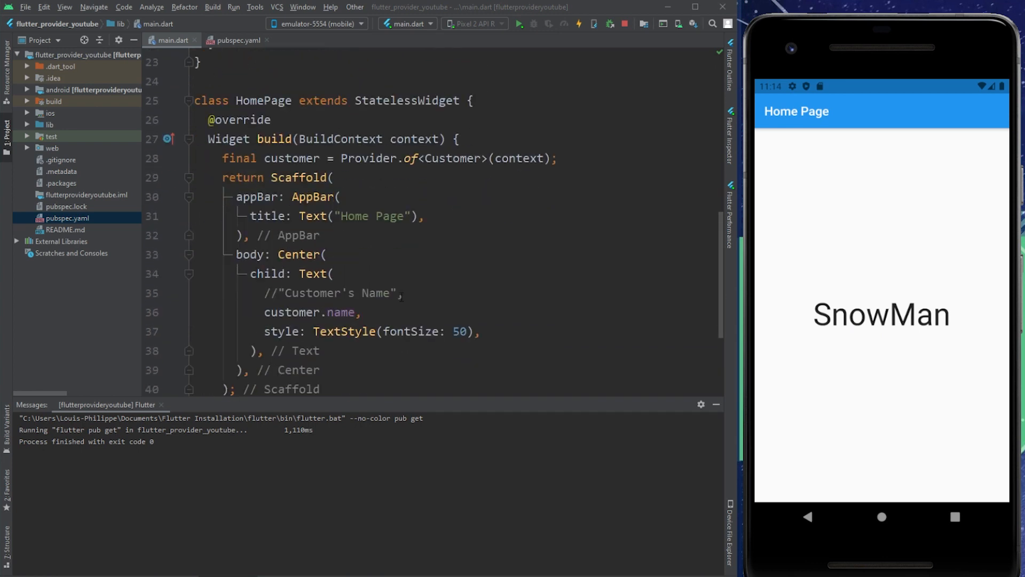
scroll(down, 3)
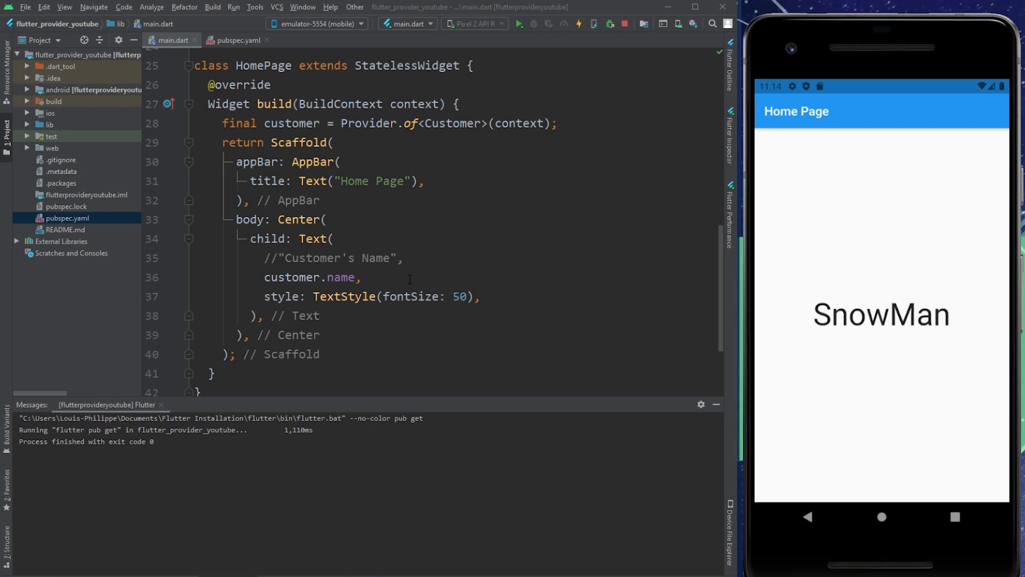
scroll(up, 3)
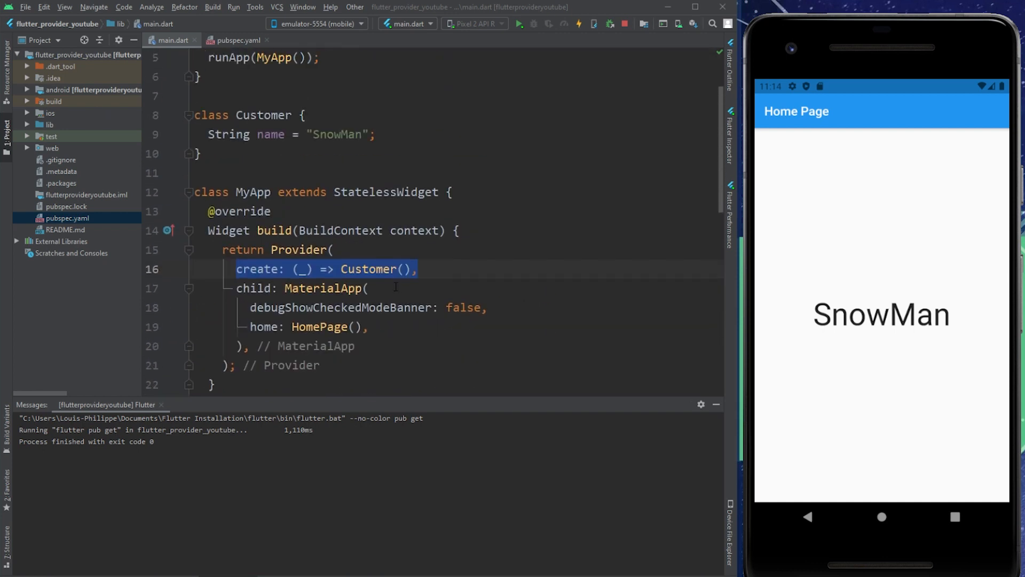
scroll(down, 3)
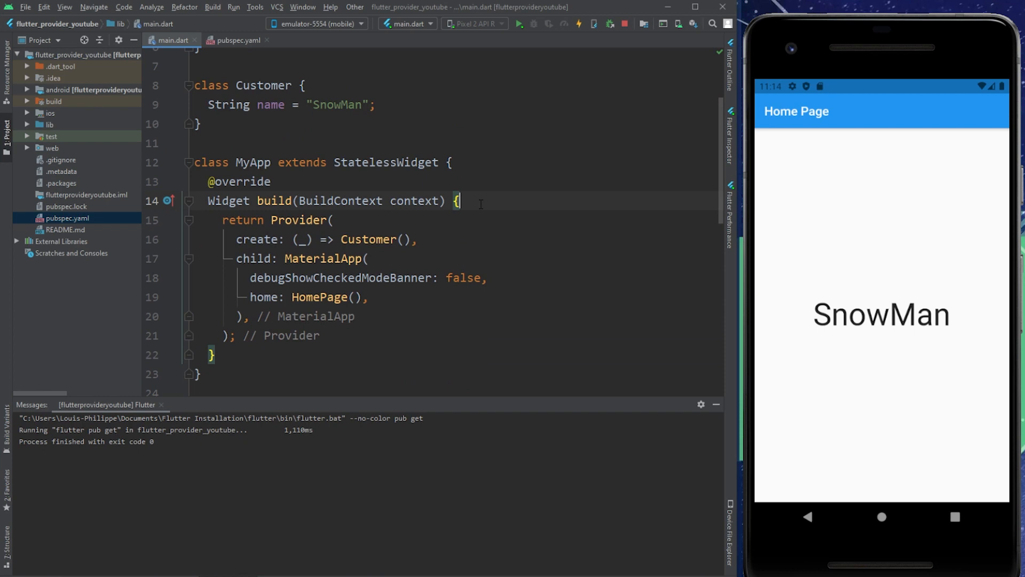
Step: Add 'final customer = Provider.of<Customer>(context);' in MyApp's build, triggering a provider-not-found error
text(final customer = Provider.of<Customer>(context);)
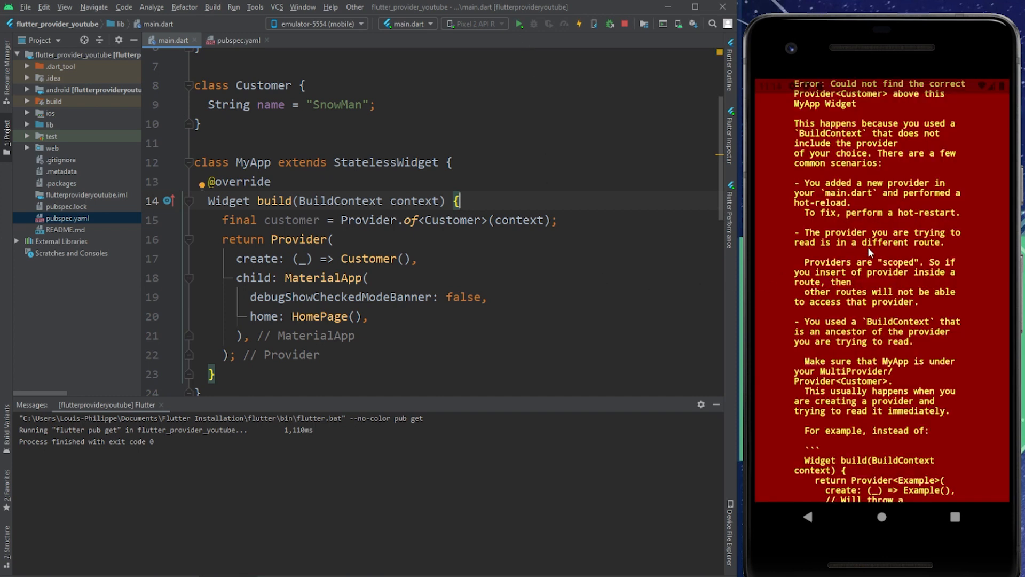
mouse_move(552, 258)
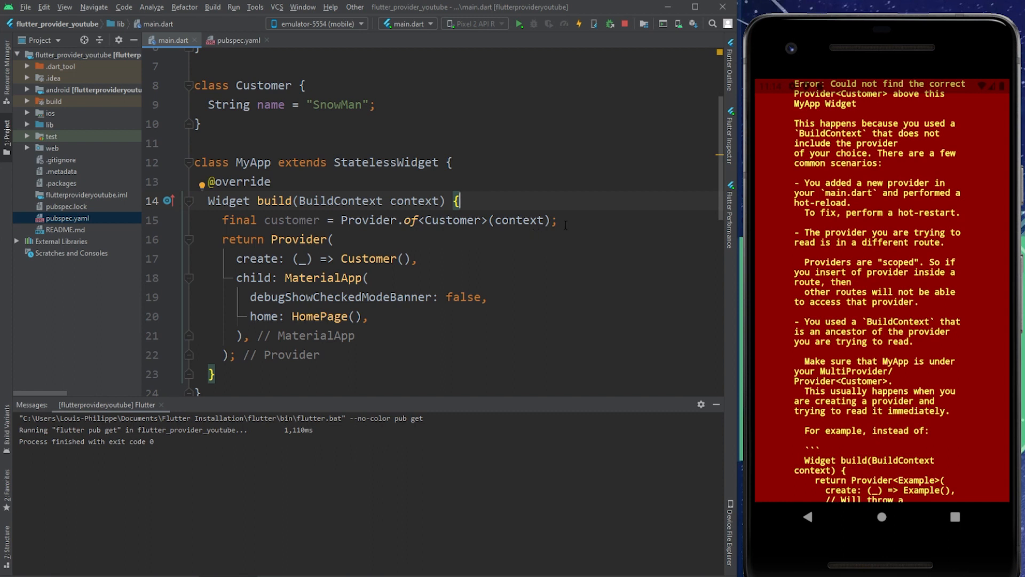
click(563, 220)
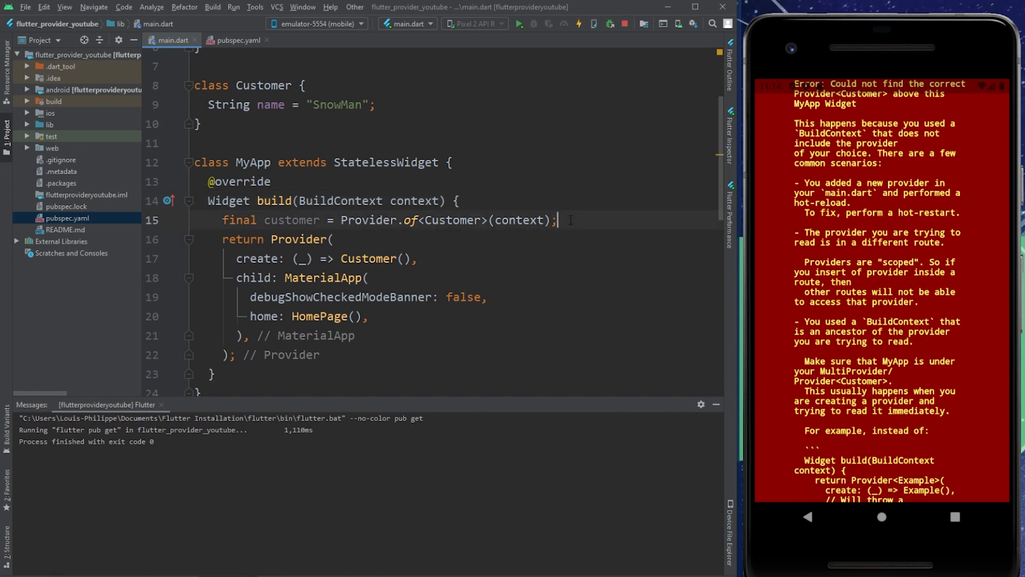